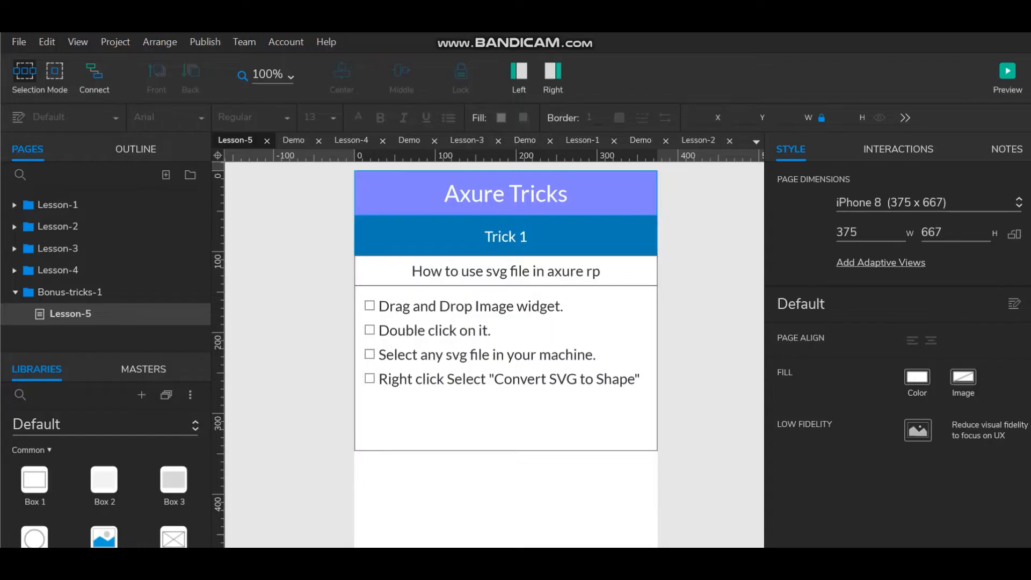
# Add a new page named Demo to the Bonus-tricks-1 folder
pyautogui.rightClick(71, 314)
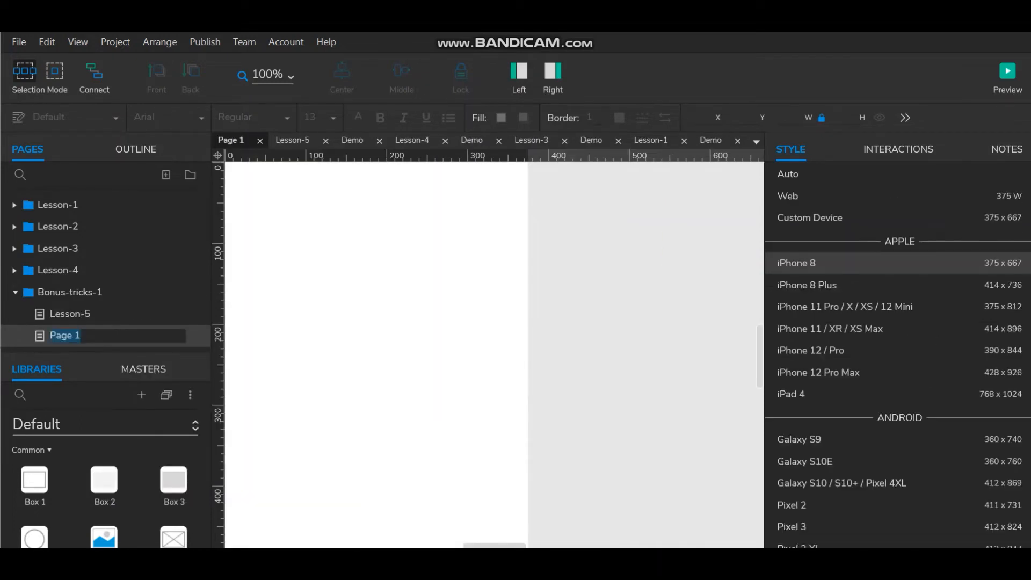
pyautogui.write('Demo')
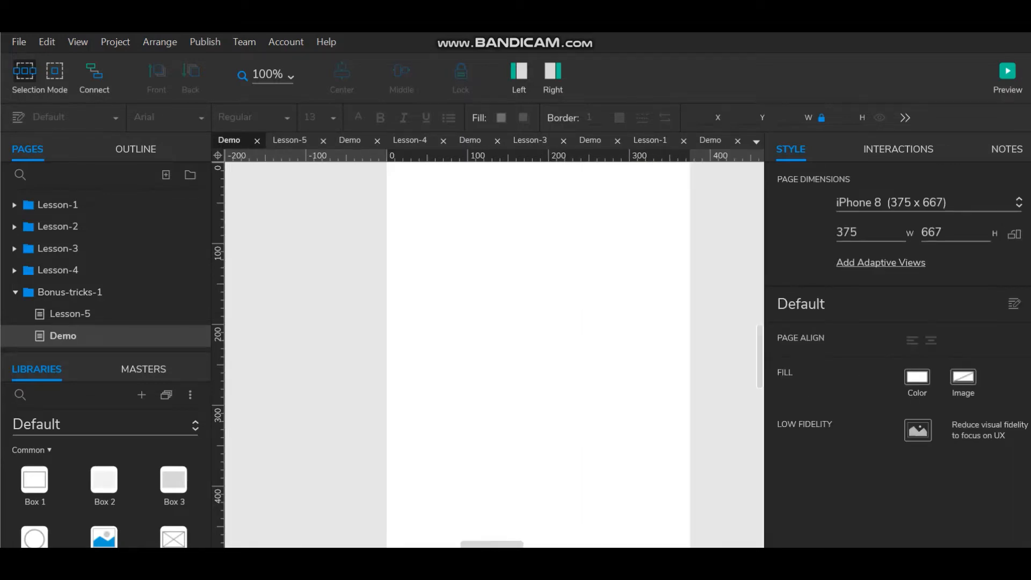
# Place an Image widget near the top of the Demo page, sized 100 × 116
pyautogui.moveTo(104, 536); pyautogui.dragTo(577, 316)
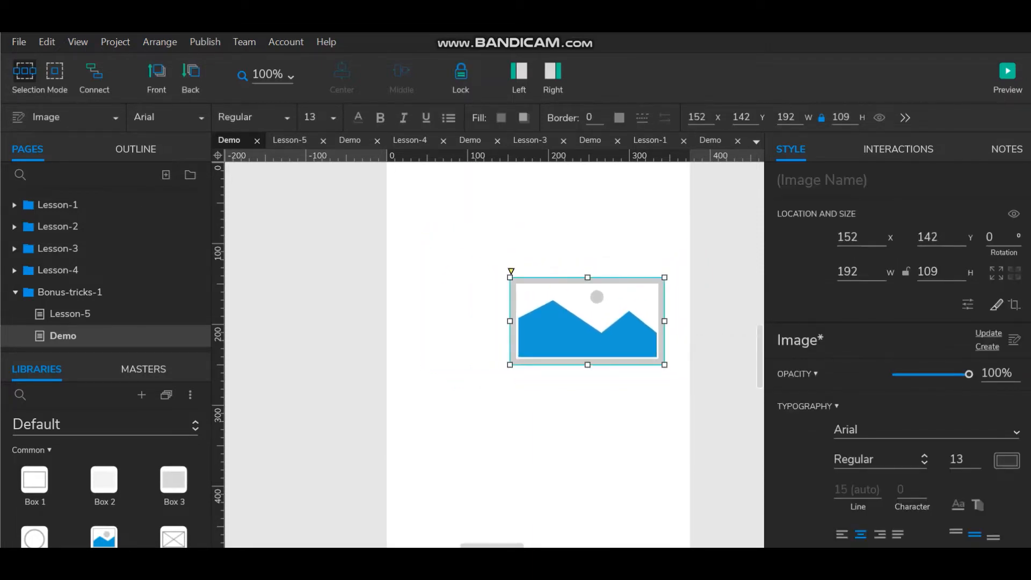
pyautogui.moveTo(586, 321); pyautogui.dragTo(537, 263)
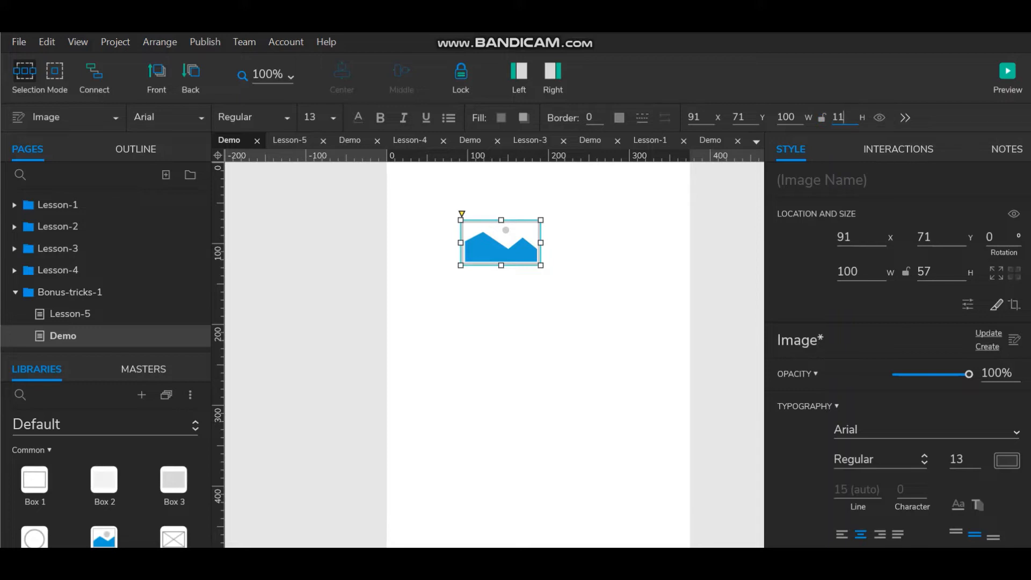
pyautogui.write('116')
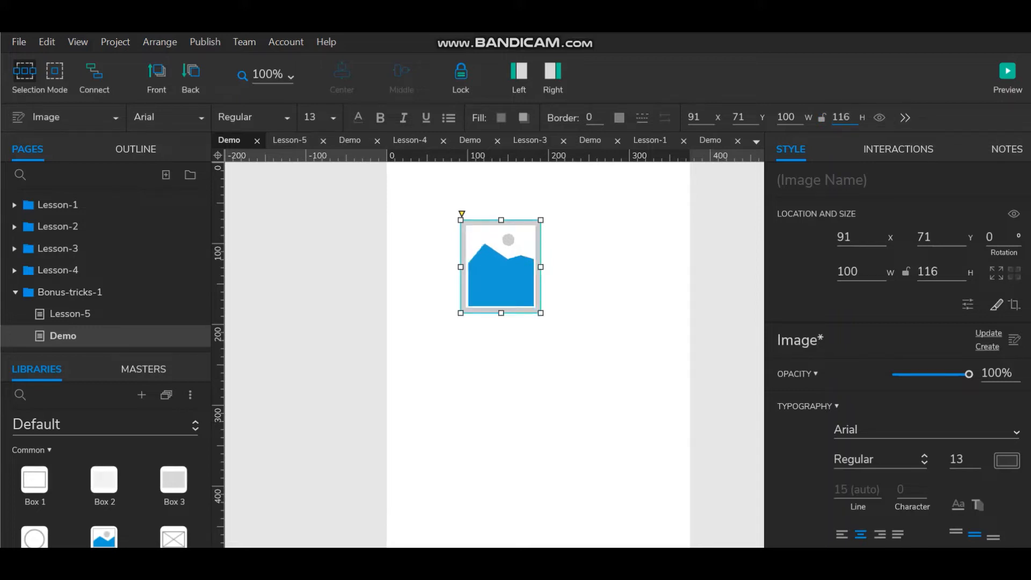
pyautogui.click(624, 427)
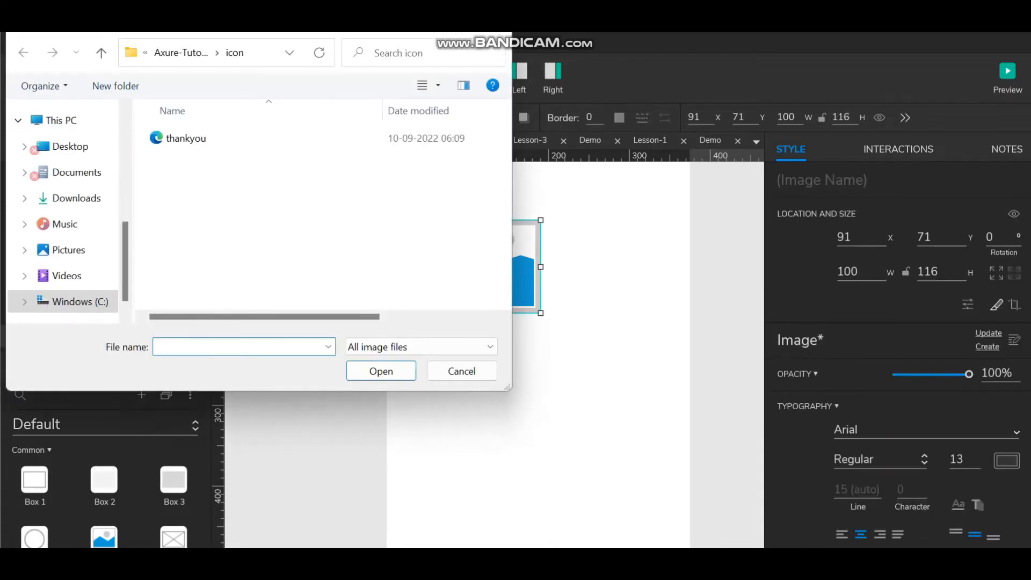
# Load the thankyou SVG into the image and enlarge it to 236 × 274
pyautogui.click(187, 138)
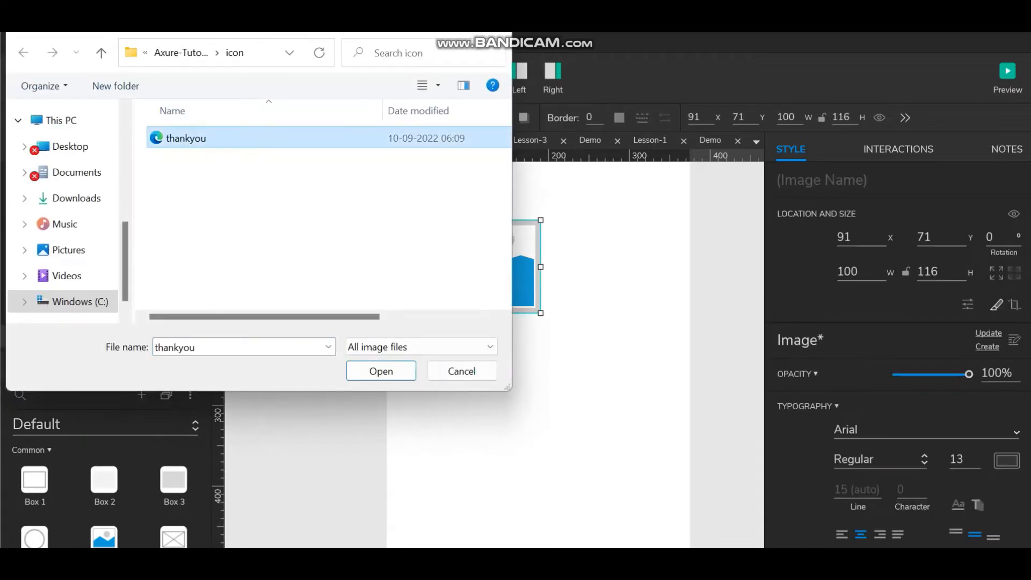
pyautogui.click(380, 371)
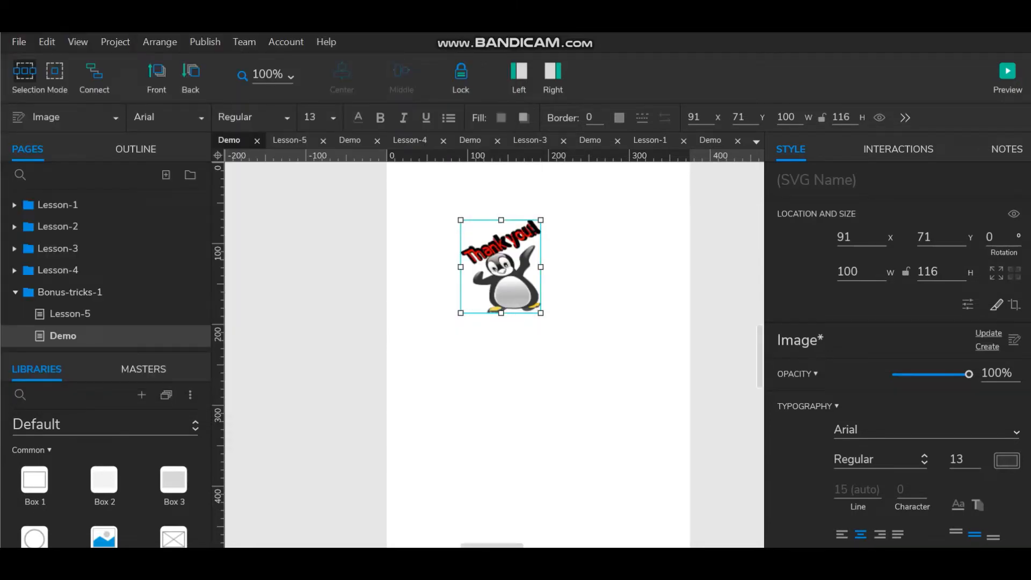
pyautogui.moveTo(541, 313); pyautogui.dragTo(560, 336)
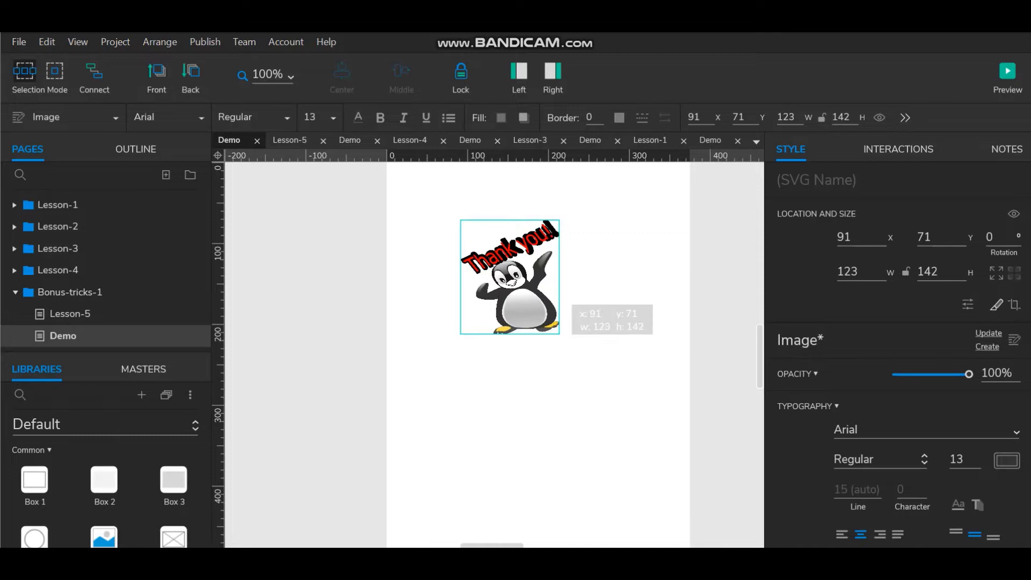
pyautogui.moveTo(561, 335); pyautogui.dragTo(598, 380)
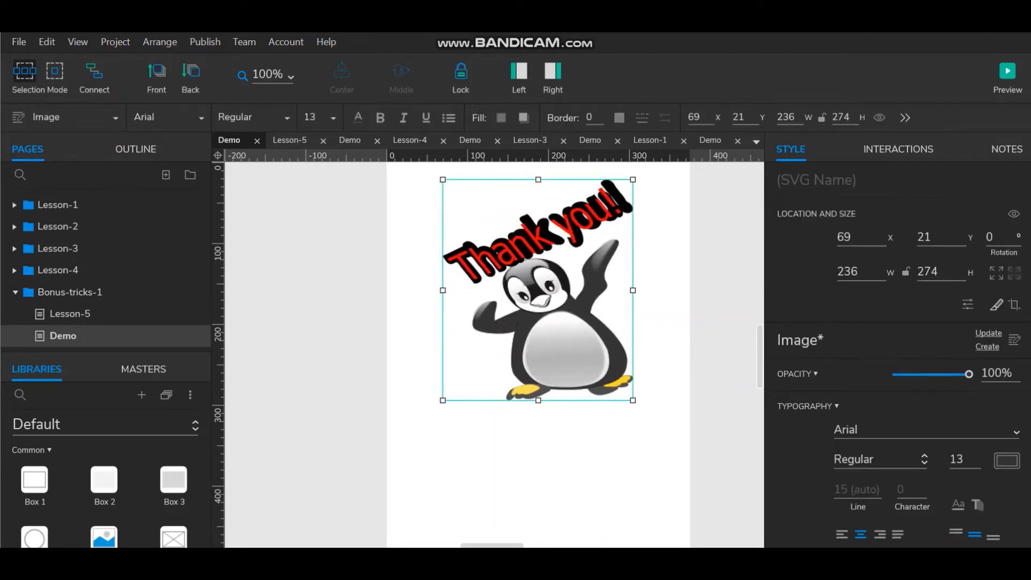
# Bring up the penguin image's context menu for Transform Image > Convert SVG to Shapes
pyautogui.rightClick(536, 289)
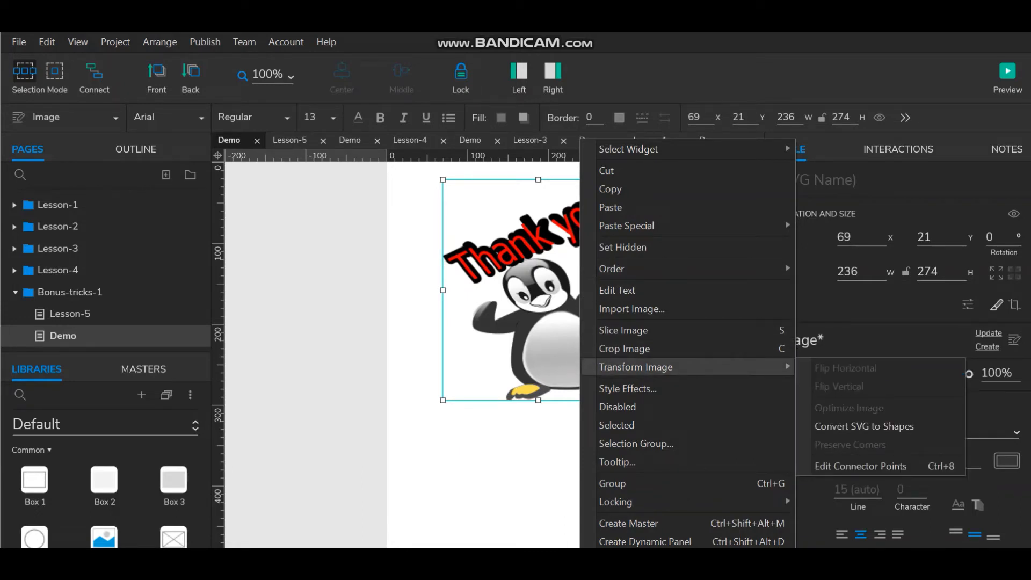
pyautogui.moveTo(859, 466)
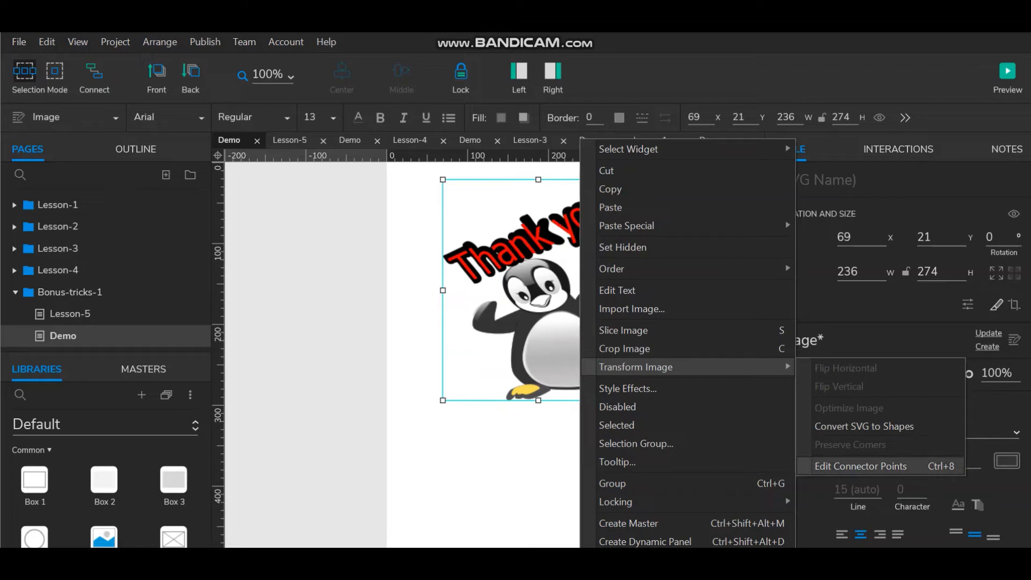
pyautogui.moveTo(864, 426)
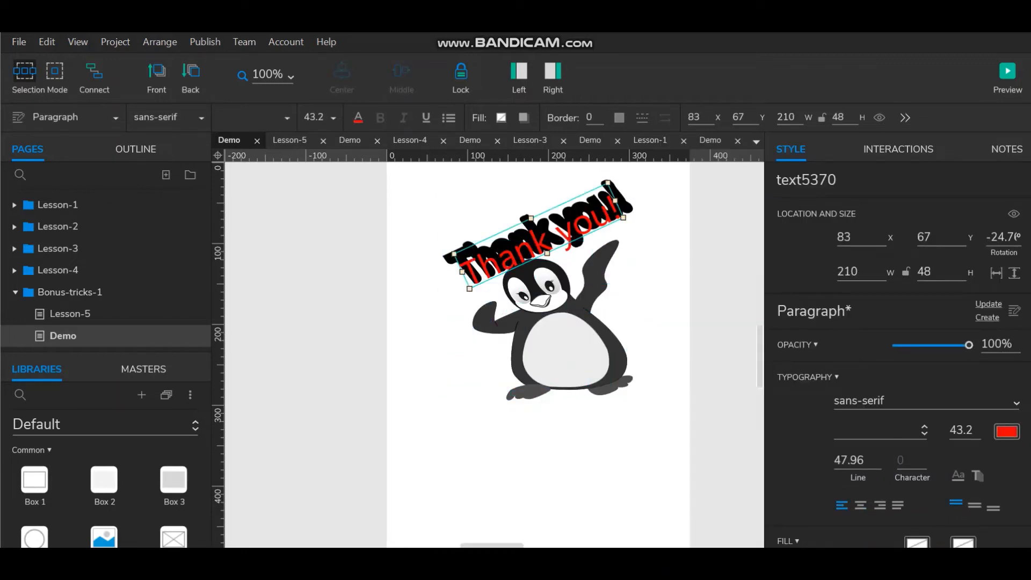
# Fill the penguin's belly shape with light blue
pyautogui.click(358, 117)
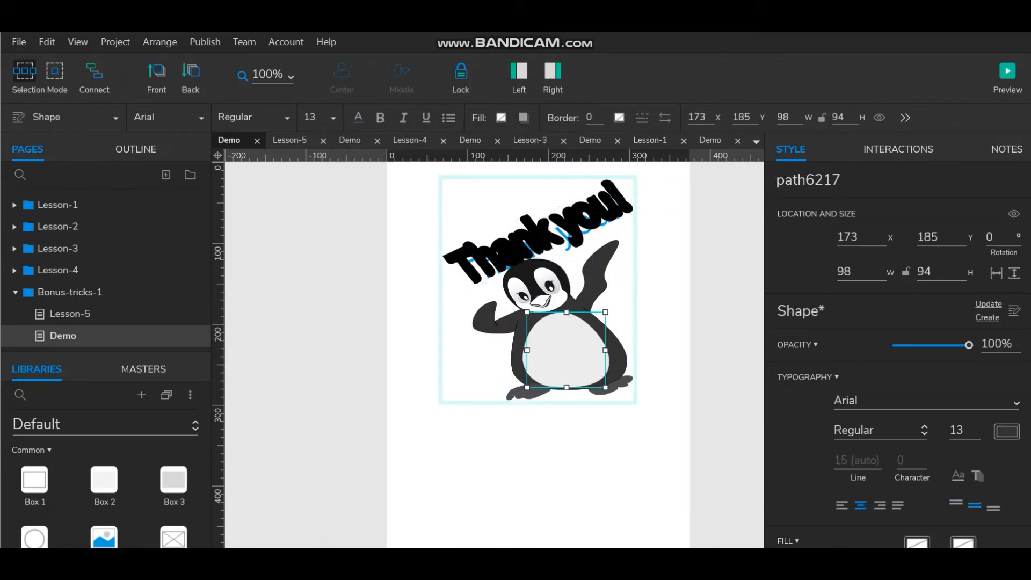
pyautogui.click(501, 117)
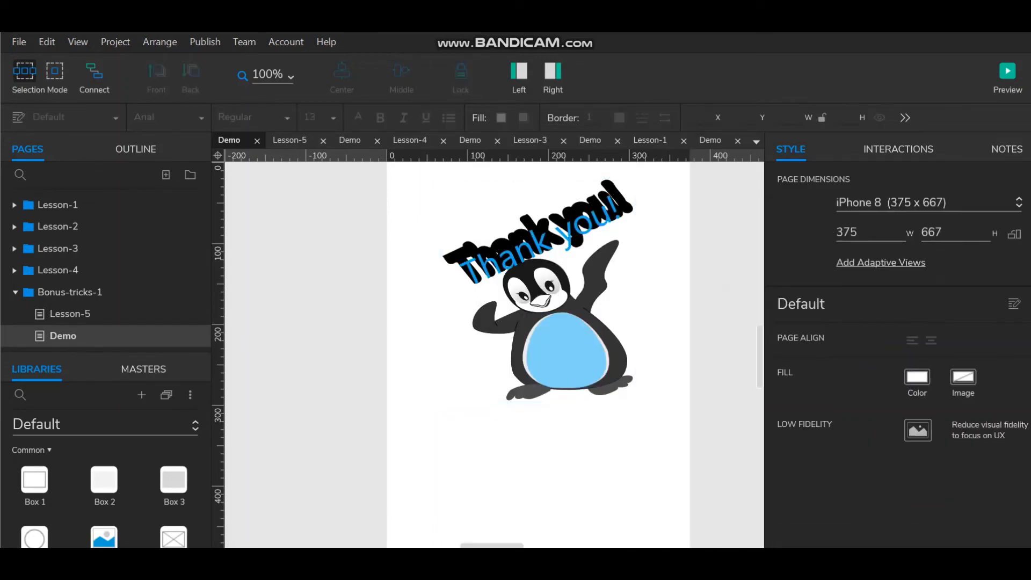
pyautogui.click(533, 237)
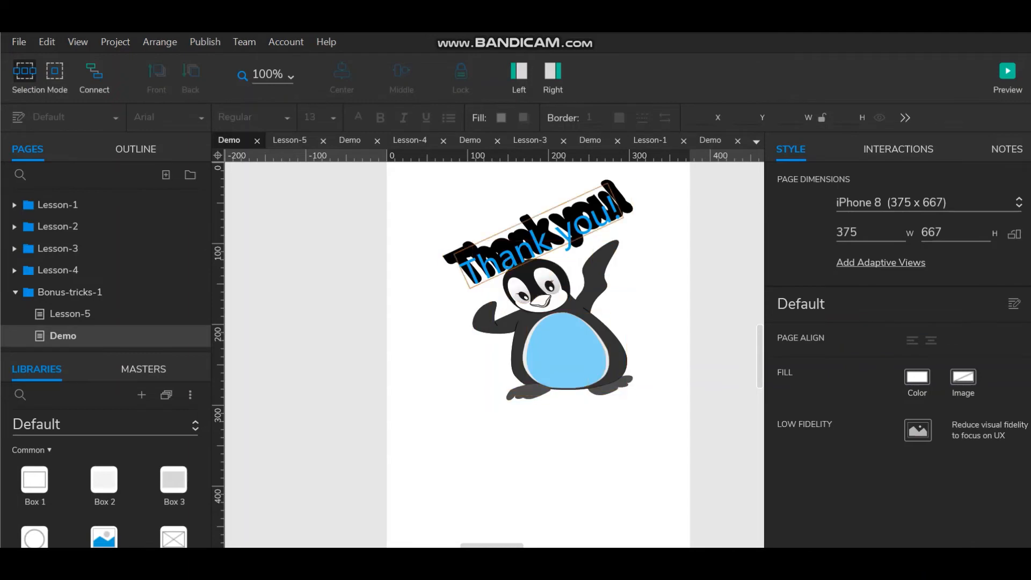
# Fill the 'Thank you' lettering shapes with blue #02A7F0
pyautogui.click(538, 289)
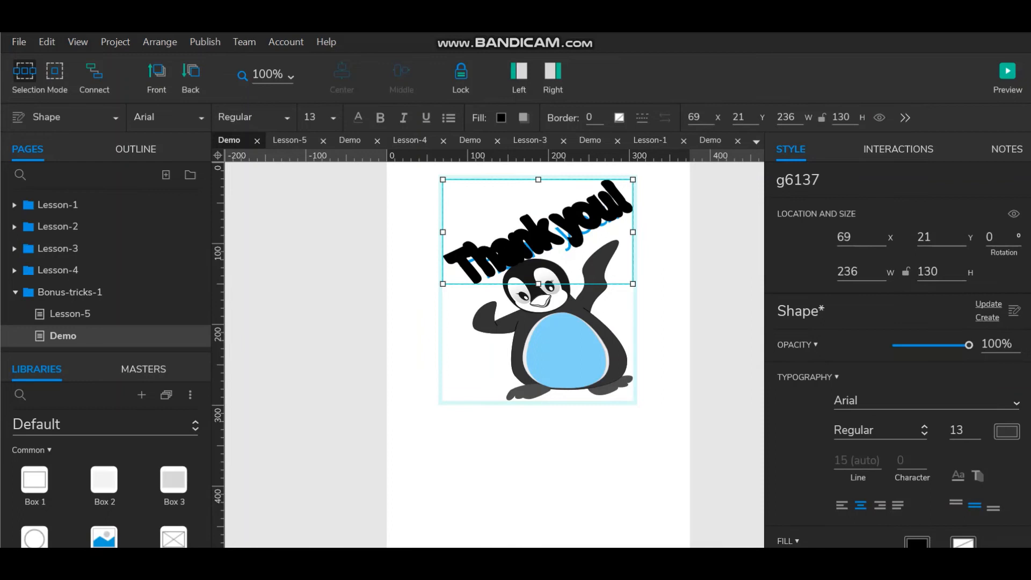
pyautogui.click(501, 118)
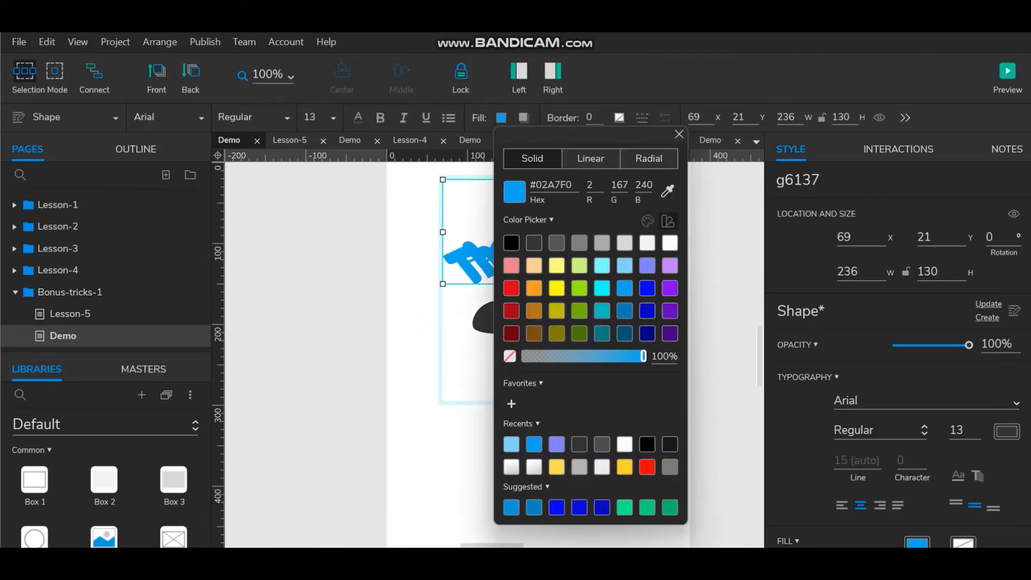
pyautogui.click(679, 134)
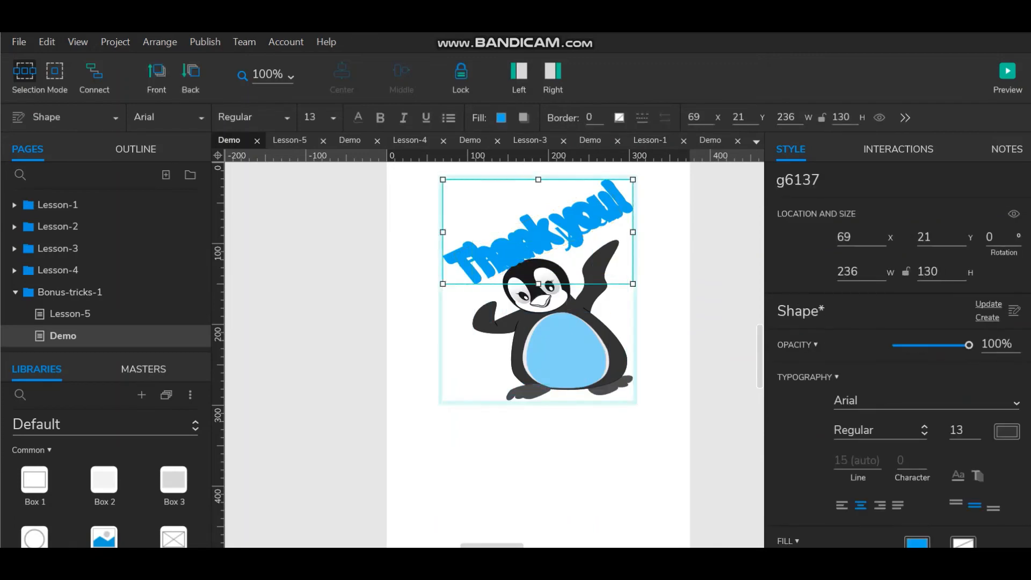
pyautogui.click(501, 118)
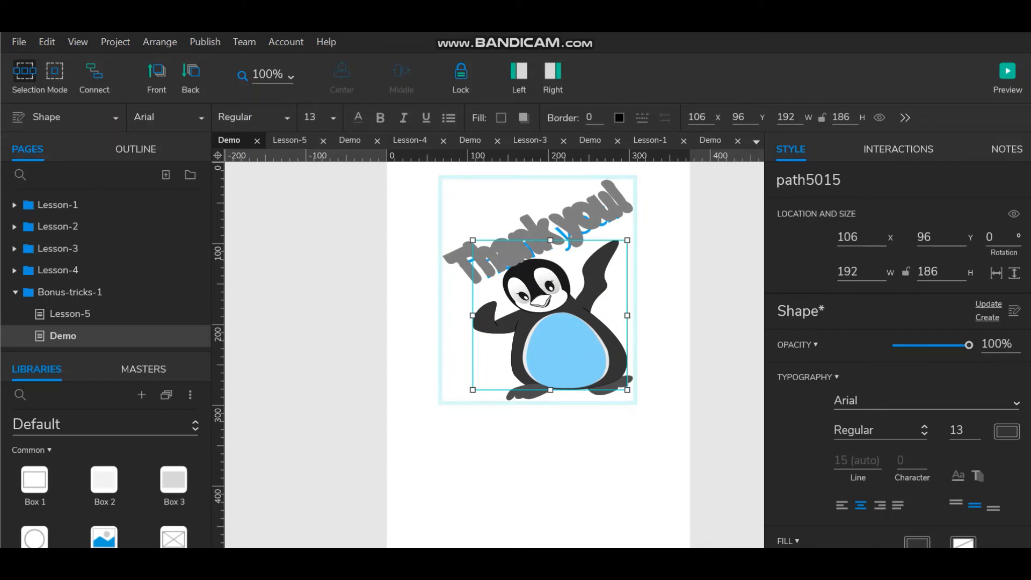
# Change the penguin body's fill to light gray and preview the prototype in the browser
pyautogui.click(522, 117)
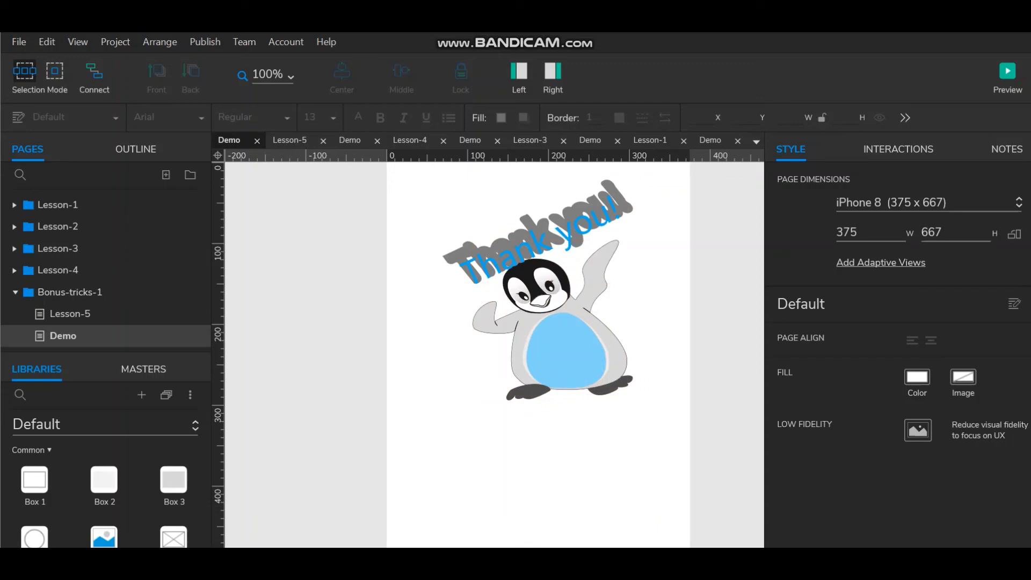
pyautogui.click(1007, 71)
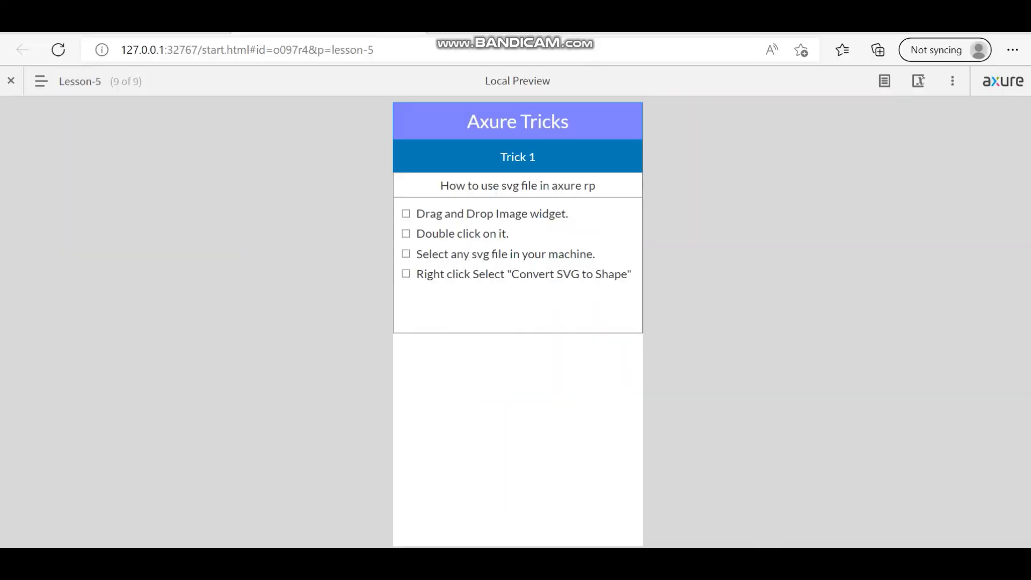